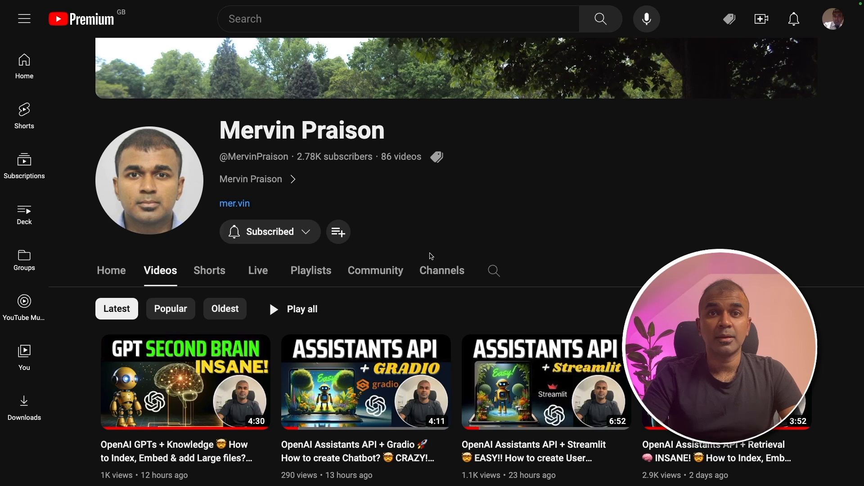
Add 'import openai', the autogen.agentchat.contrib GPTAssistantAgent import, and client = openai.OpenAI().
scroll(down, 3)
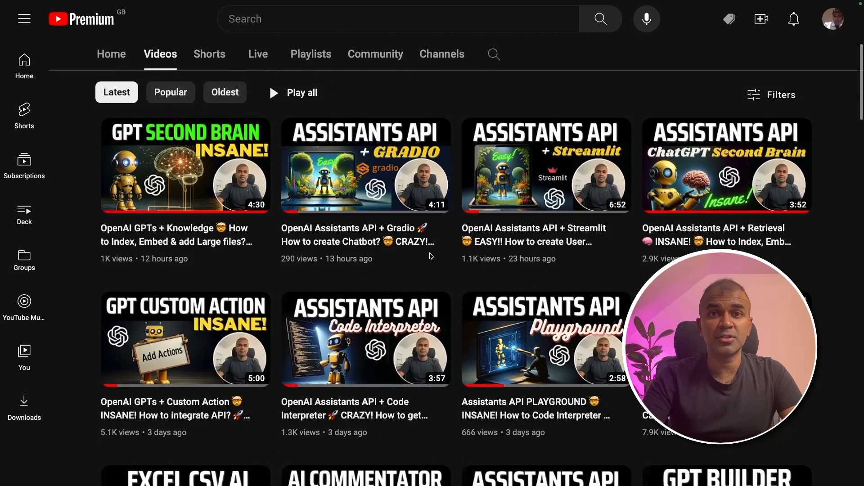
scroll(down, 3)
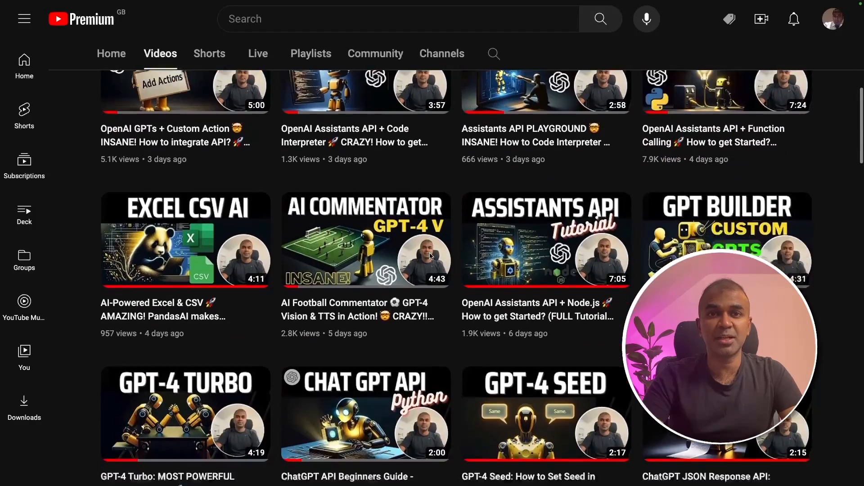
scroll(down, 3)
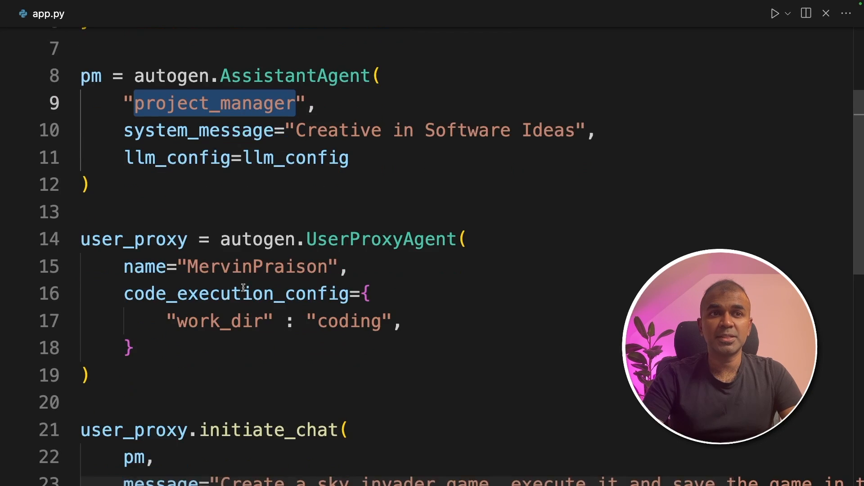
mouse_move(238, 294)
text(from a)
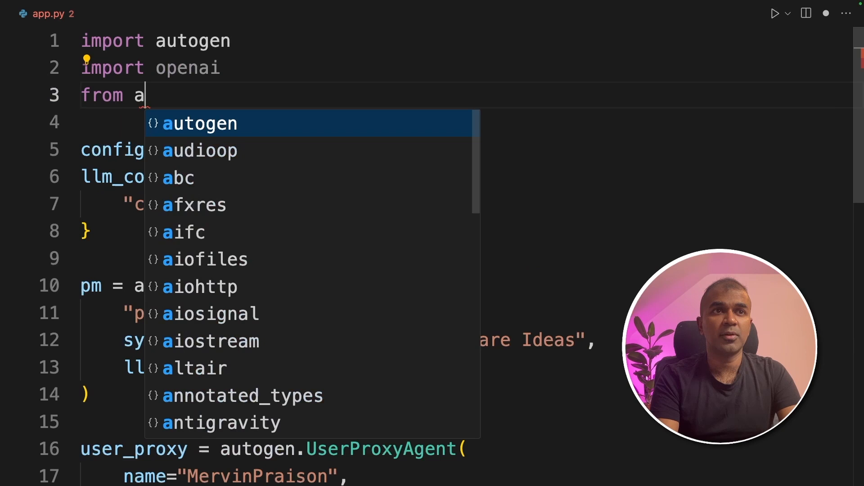
text(utogen.agent)
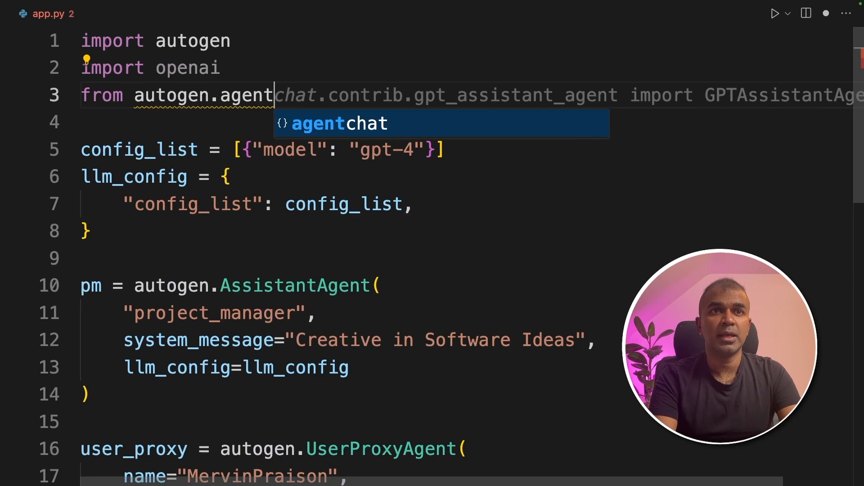
key(Tab)
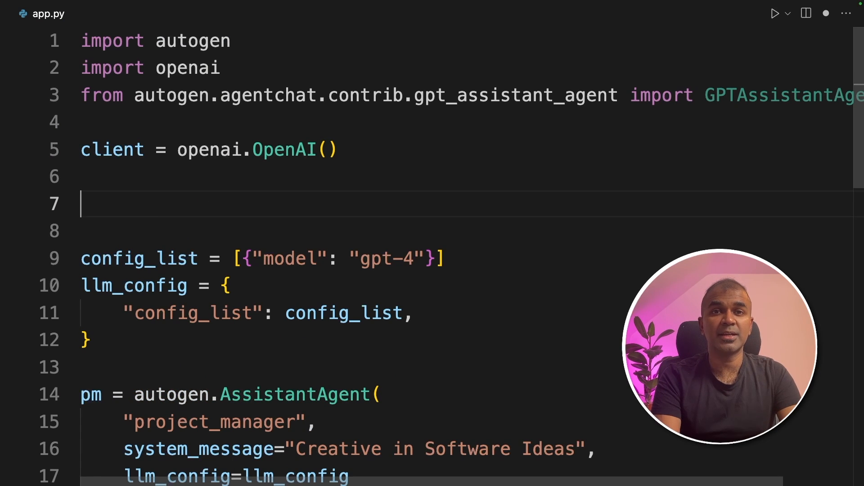
Create a 'Python Developer' assistant on gpt-4-1106-preview and add its assistant_id to llm_config.
text(a)
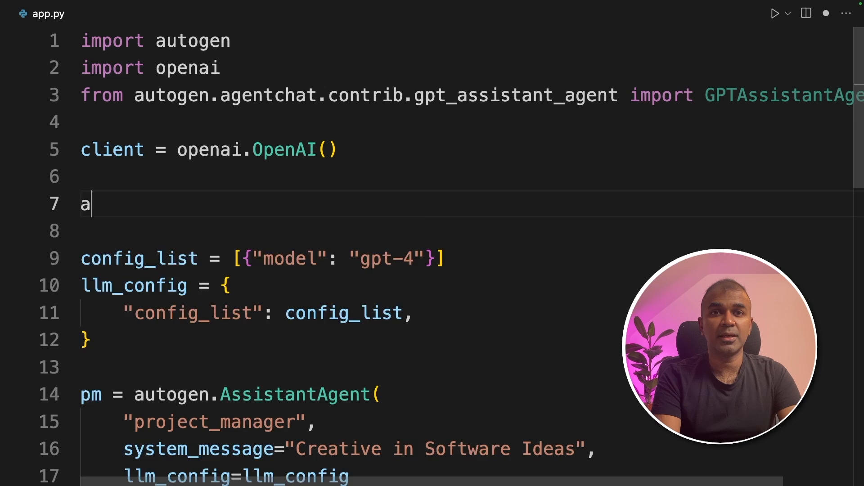
text(ssistant = client.beta.assistants.create()
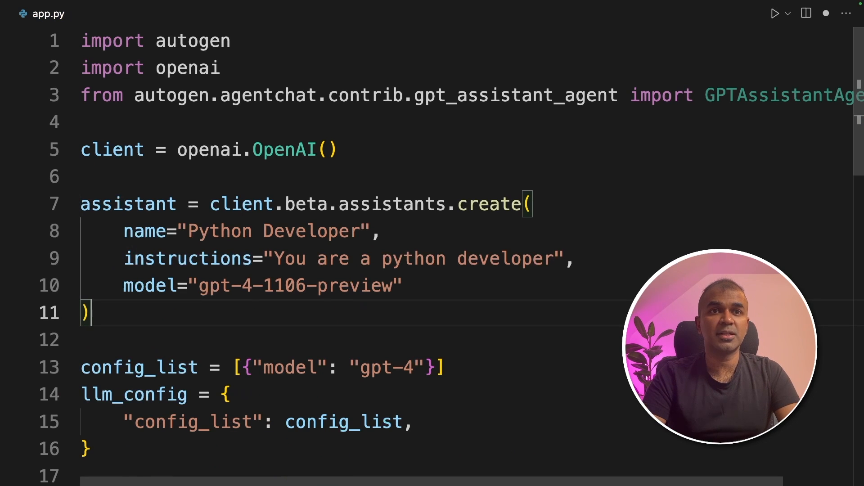
mouse_move(322, 278)
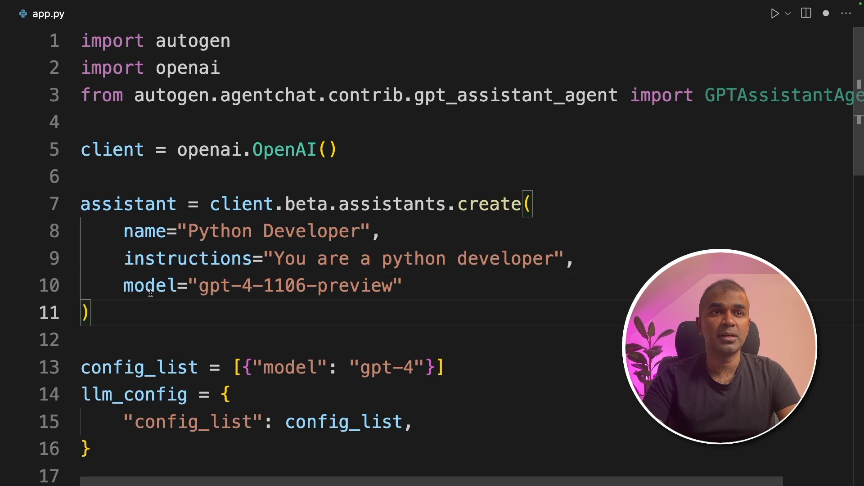
double_click(214, 285)
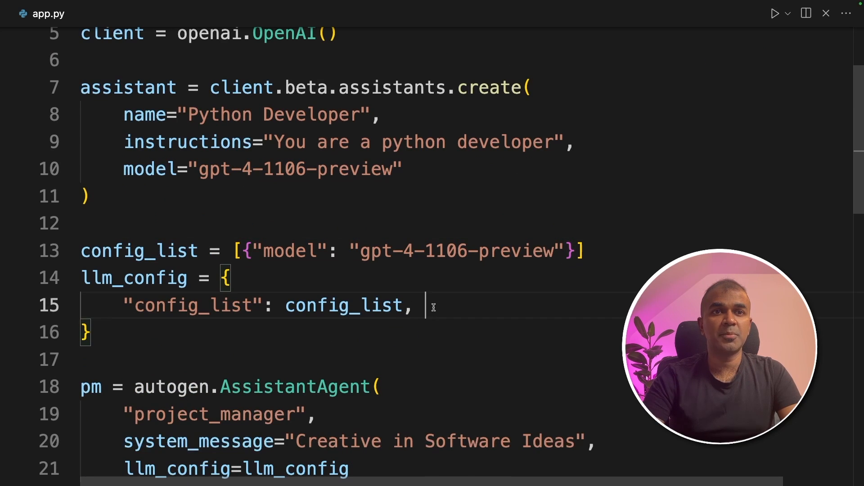
text("assistant_id": assistant.id,)
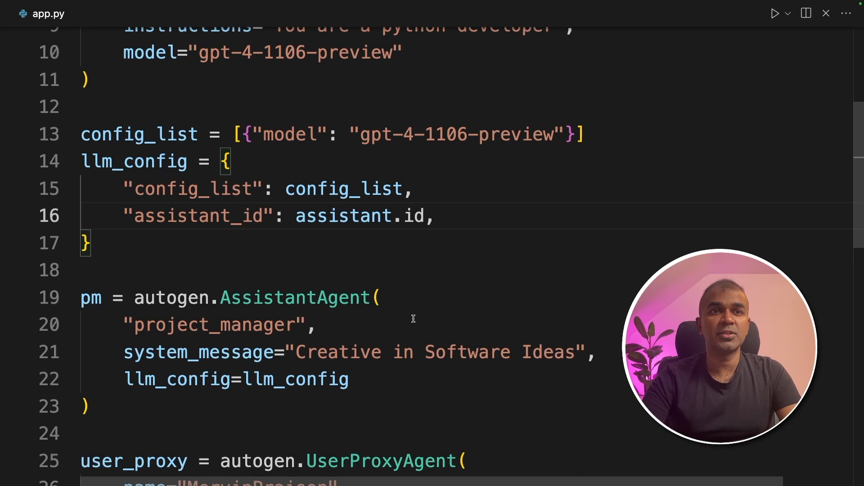
Rename pm to gpt_assistant as a GPTAssistantAgent with instructions=DEFAULT_SYSTEM_MESSAGE.
scroll(down, 3)
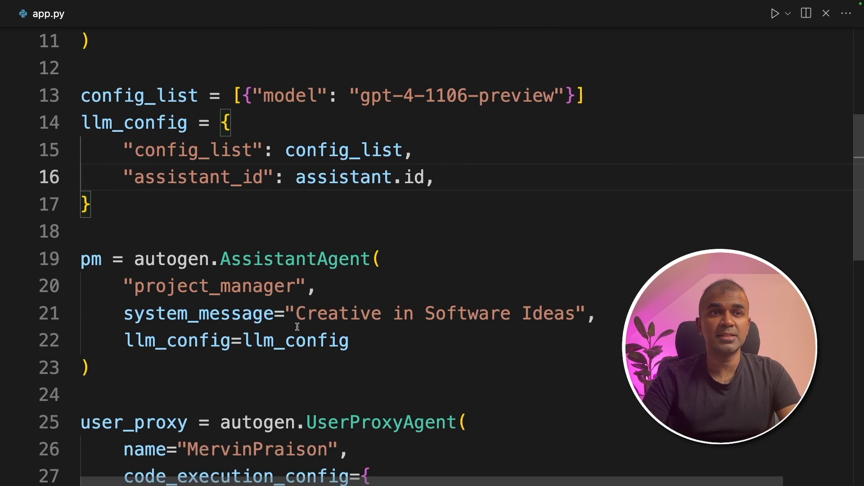
double_click(91, 219)
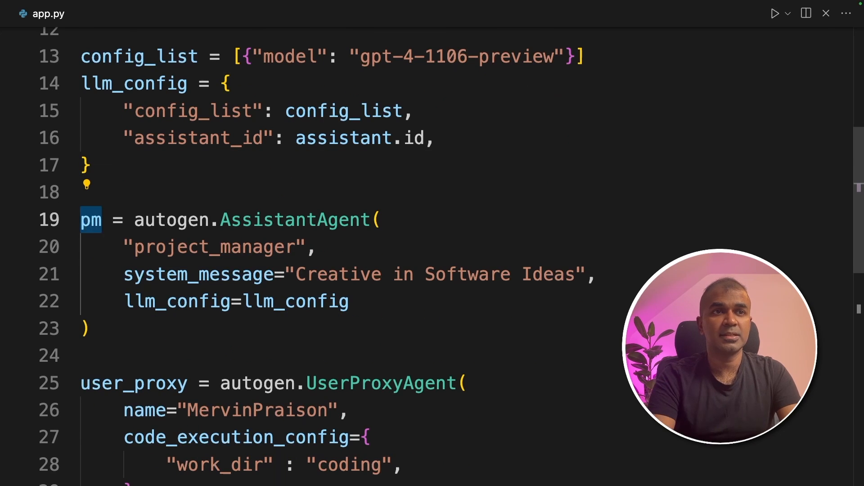
text(gpt_assistant)
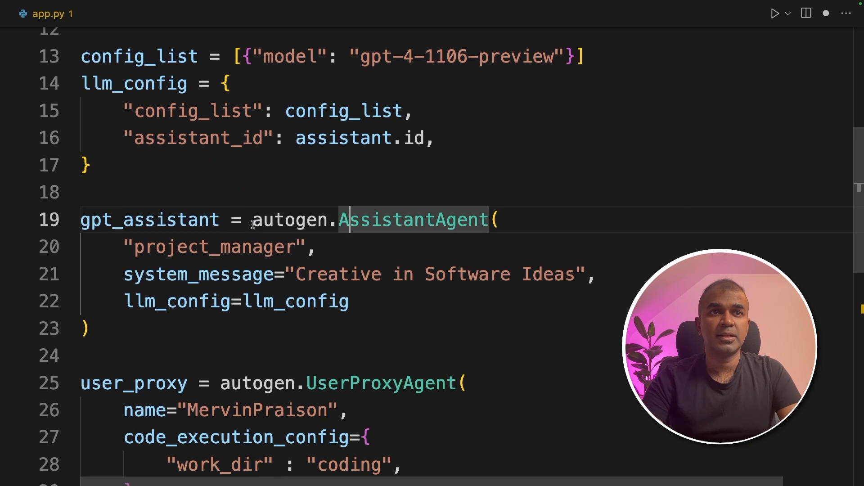
text(GPT)
click(467, 247)
text(name="Python Developer)
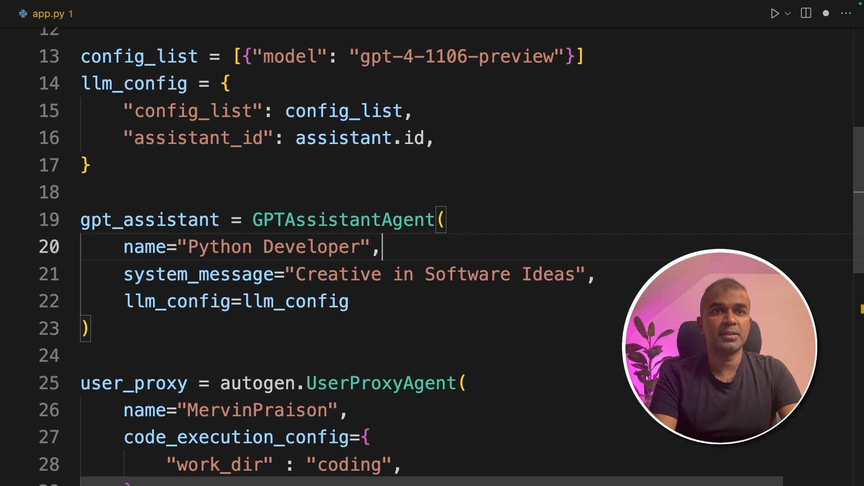
text(ins)
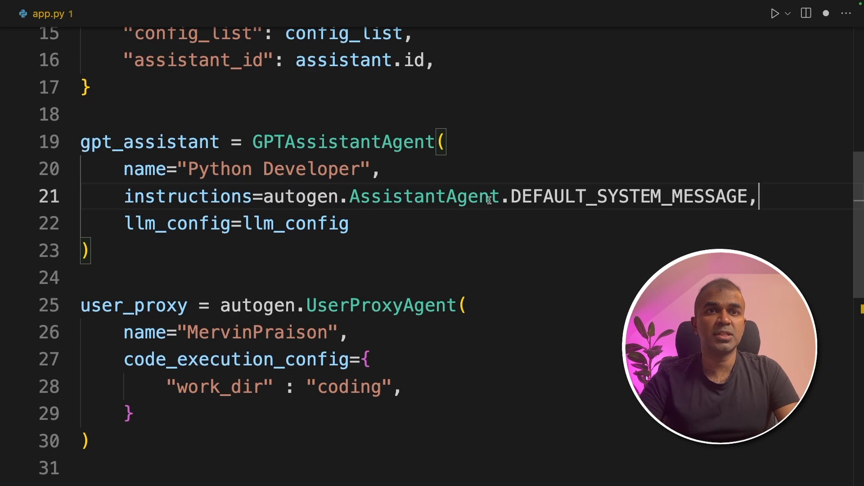
double_click(629, 196)
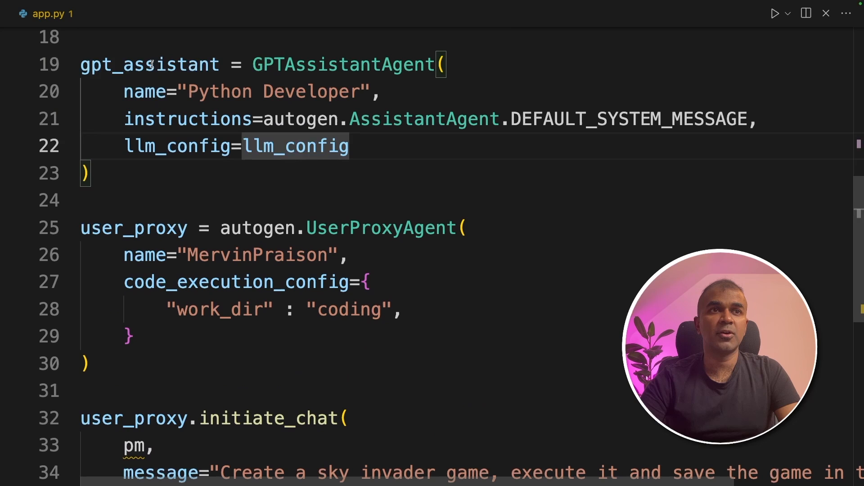
scroll(down, 3)
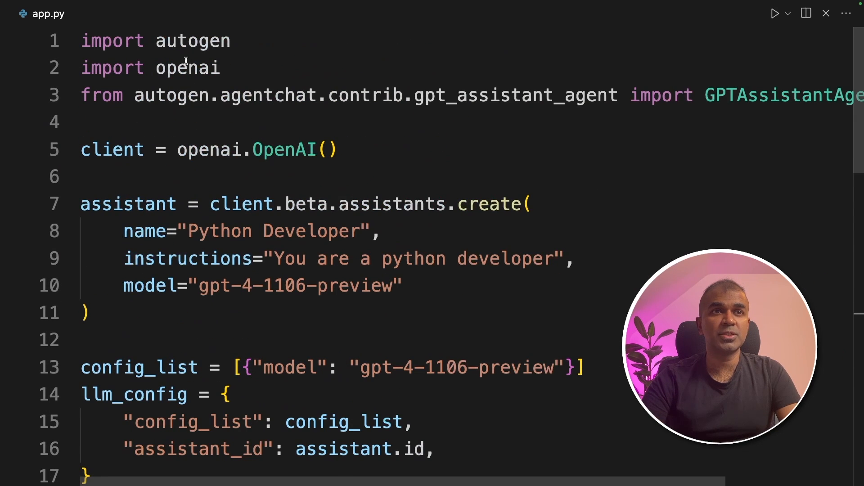
double_click(128, 203)
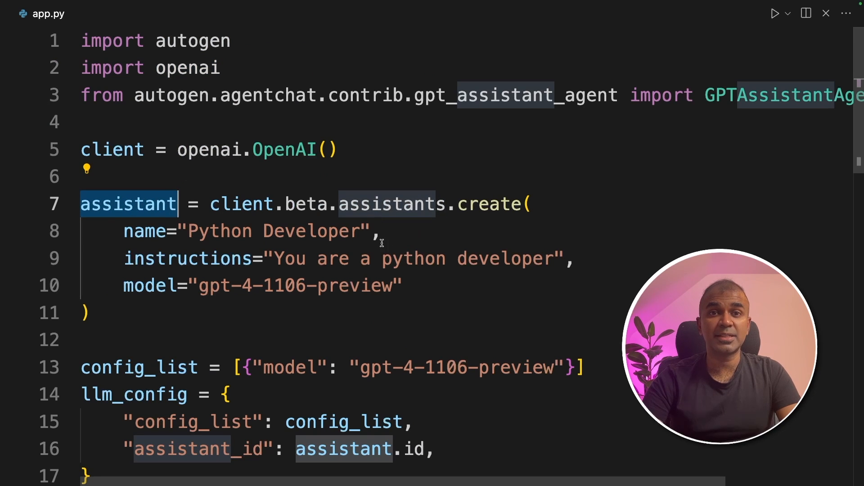
scroll(down, 3)
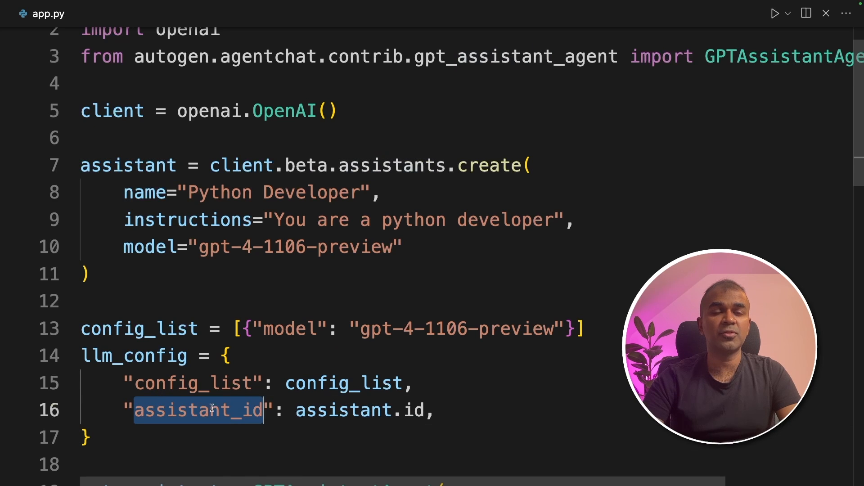
scroll(down, 3)
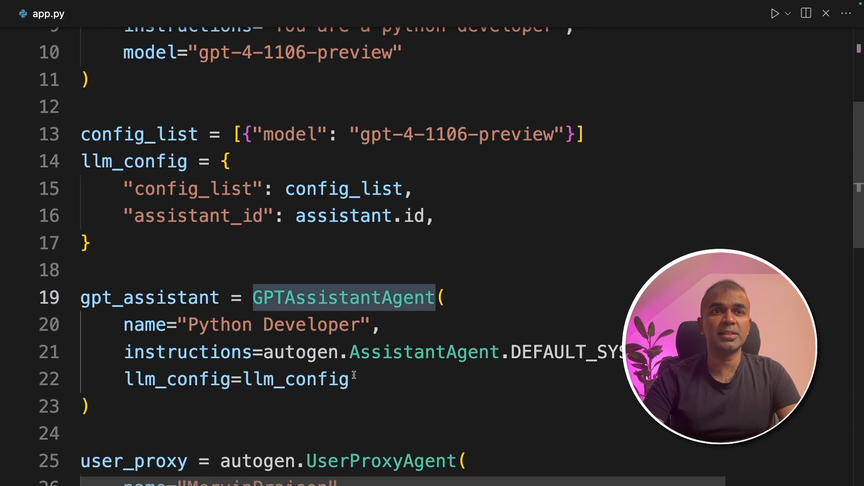
scroll(down, 3)
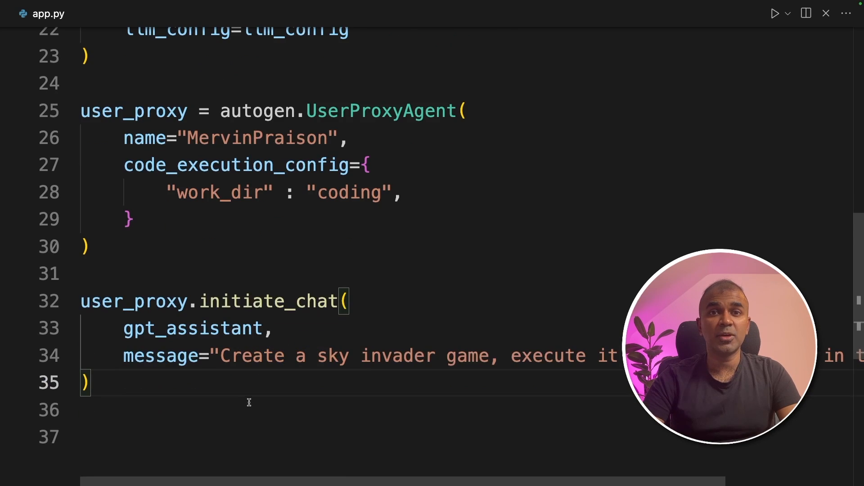
scroll(down, 3)
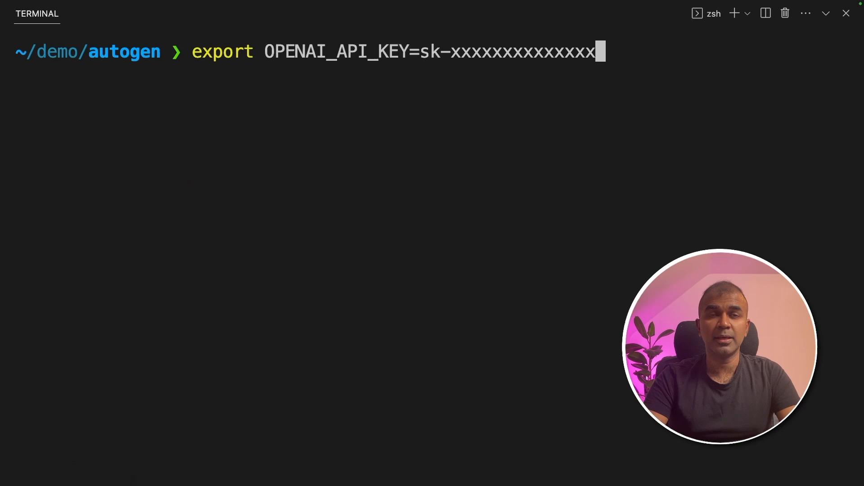
Run 'python app.py' in the terminal and inspect the agent conversation output.
text(python app.py)
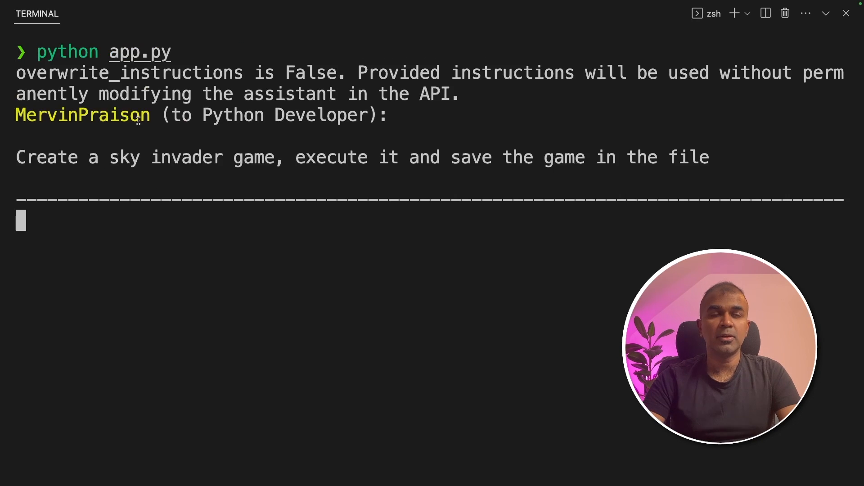
double_click(82, 115)
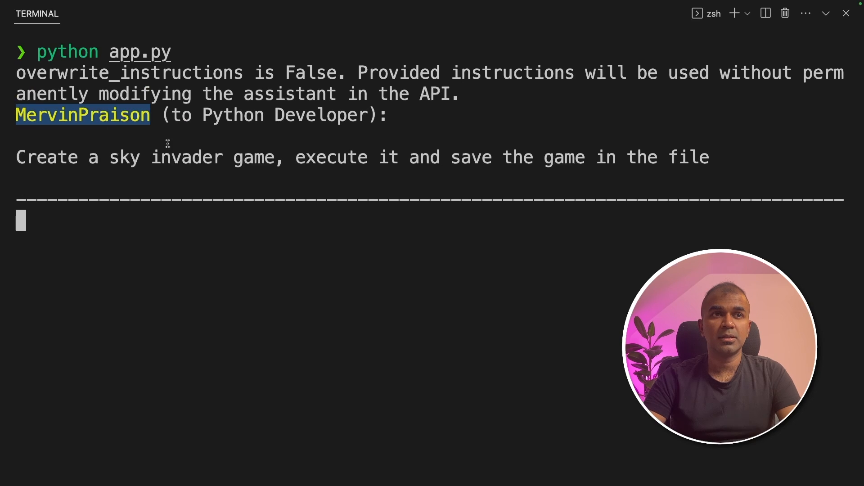
double_click(319, 115)
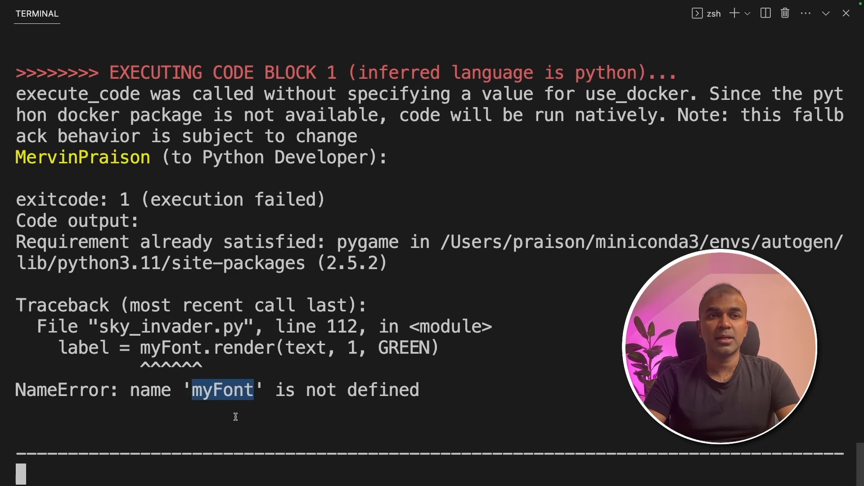
mouse_move(256, 418)
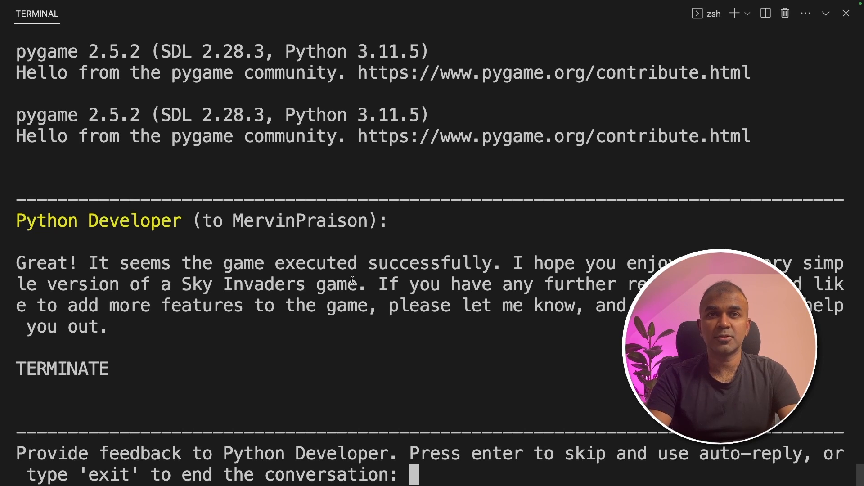
Send feedback: slow down invaders, shoot with space bar, use a dark background.
text(slow do)
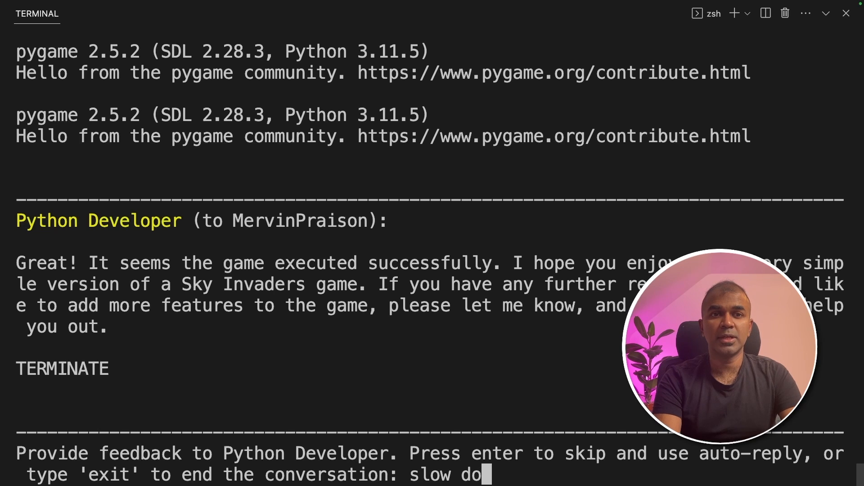
text(wn the invaders and it should shoot when I)
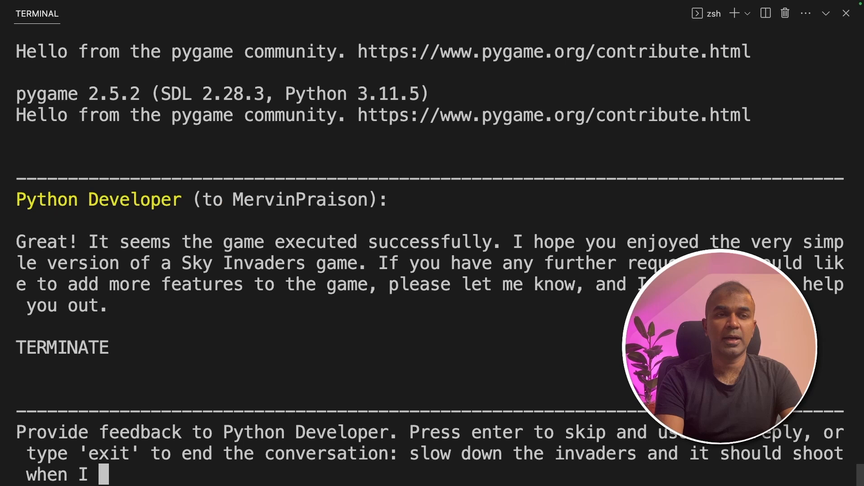
text(click the space bar. M)
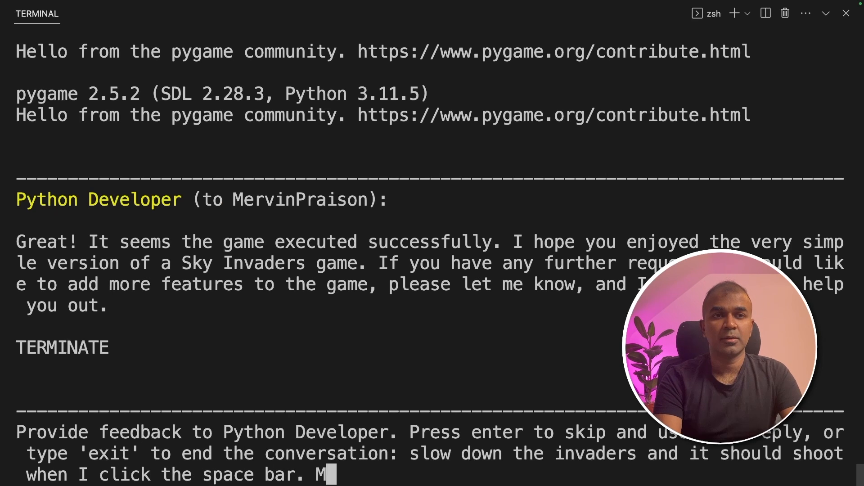
text(ake a dark backg)
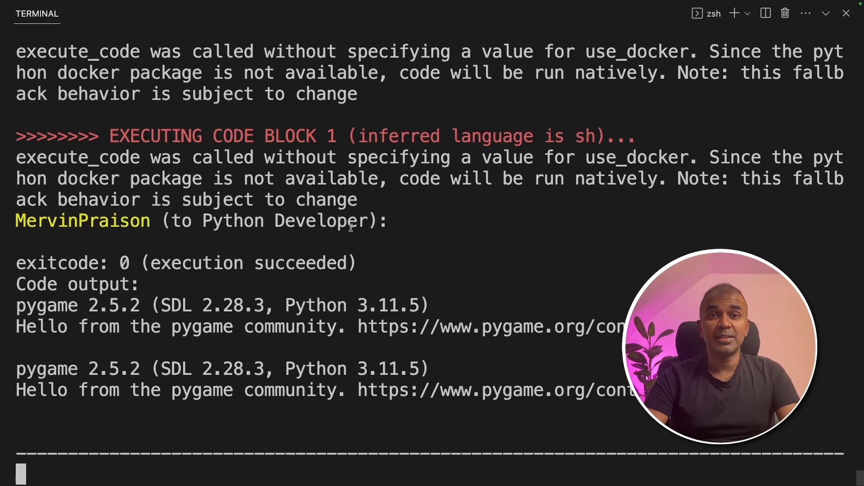
scroll(down, 3)
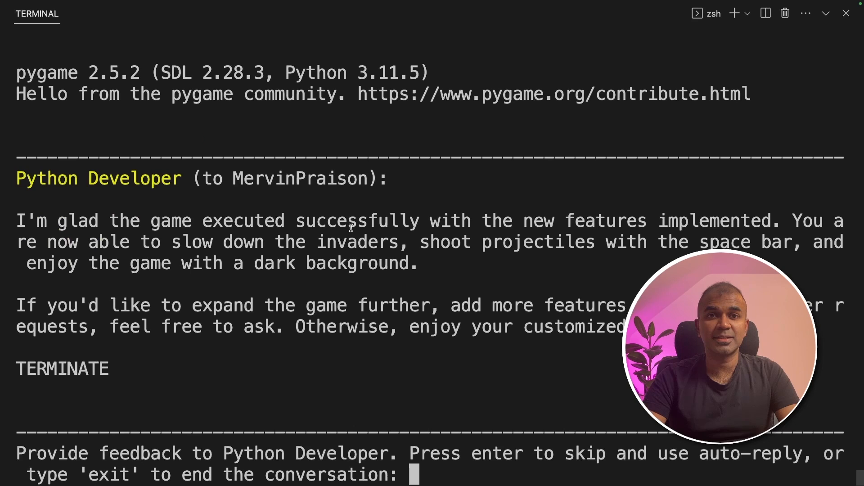